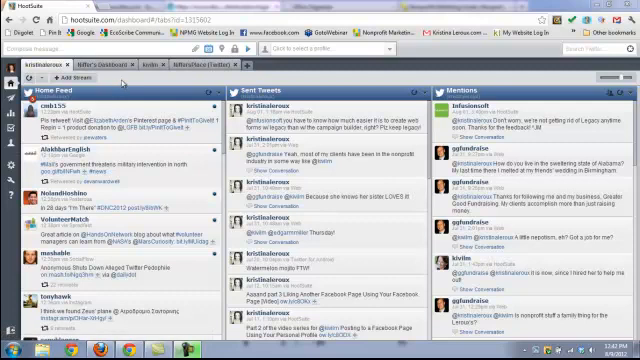
mouse_move(170, 82)
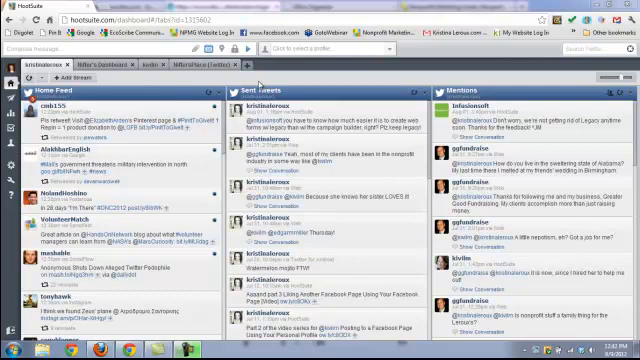
mouse_move(298, 78)
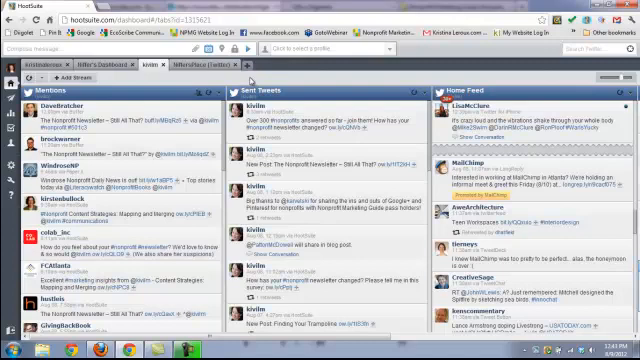
mouse_move(248, 73)
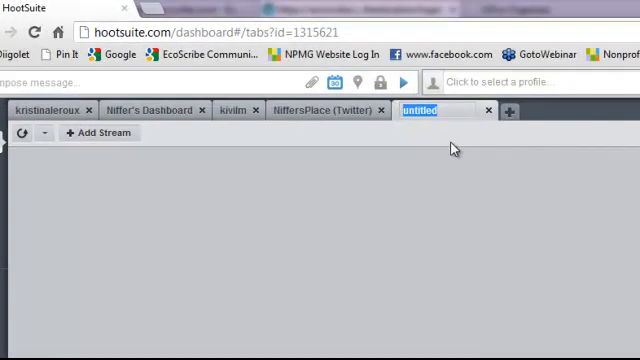
Name the new tab 'Listen Dash'
type("Listen D")
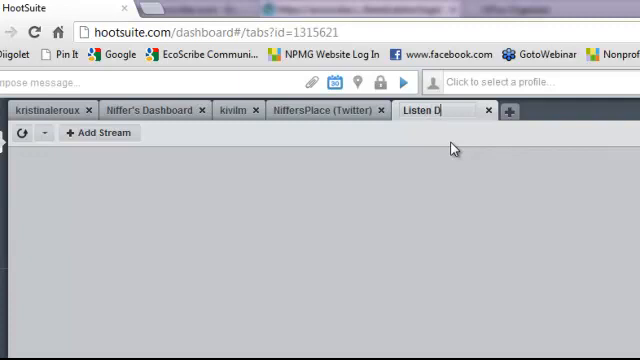
type("ash")
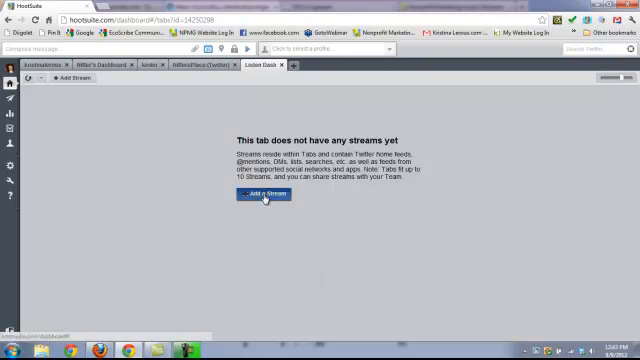
Add a Mentions stream for the kivilm profile to the tab
left_click(267, 194)
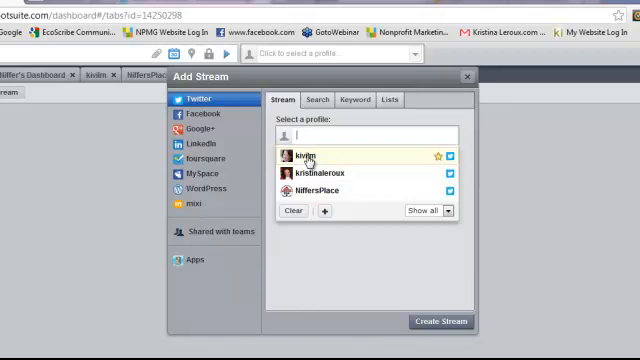
left_click(300, 155)
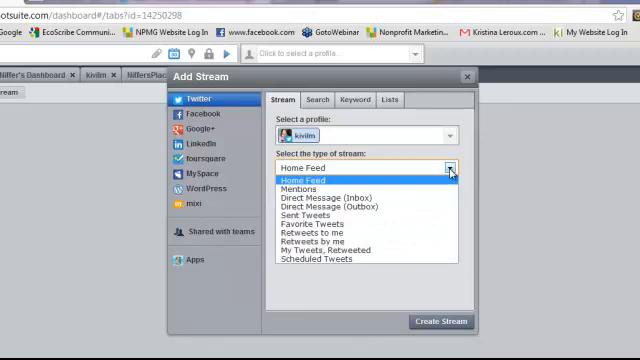
mouse_move(300, 189)
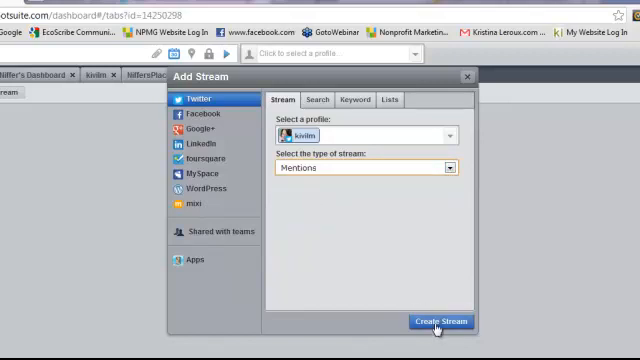
left_click(441, 321)
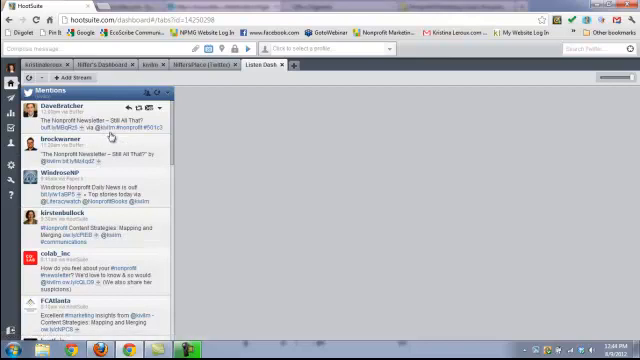
mouse_move(298, 250)
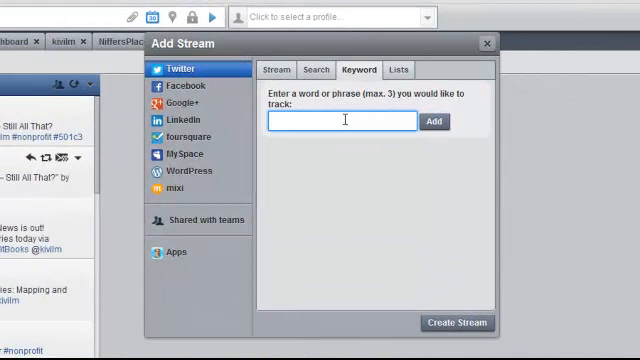
Add the quoted phrase "Nonprofit Marketing Guide" as a tracked keyword
type("1")
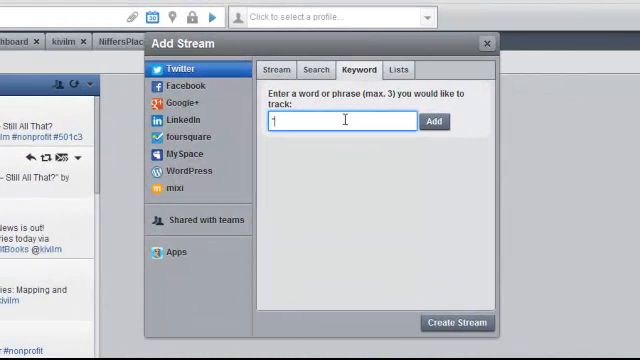
type("\"Nonprofit M")
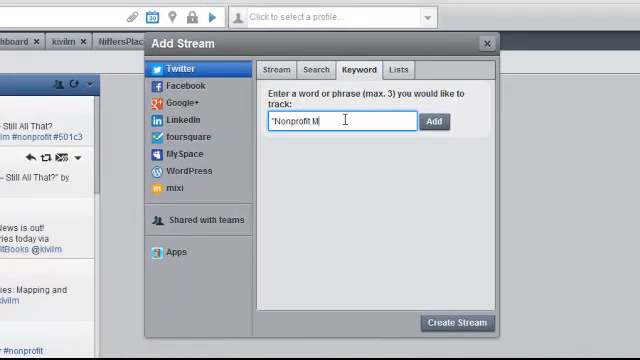
type("arketing Guide")
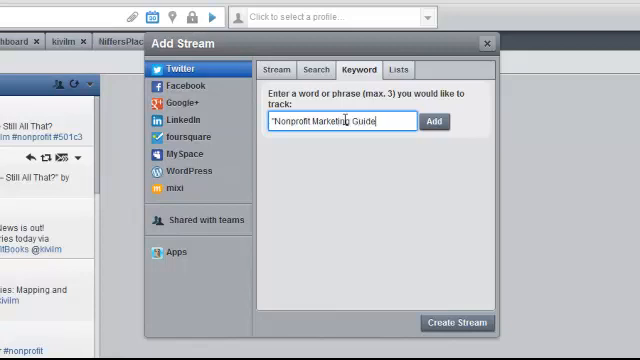
type("\"")
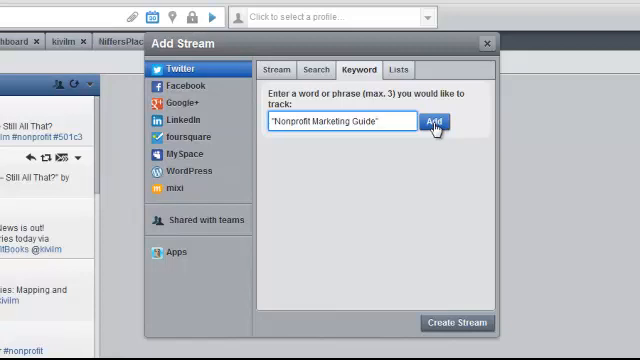
left_click(437, 122)
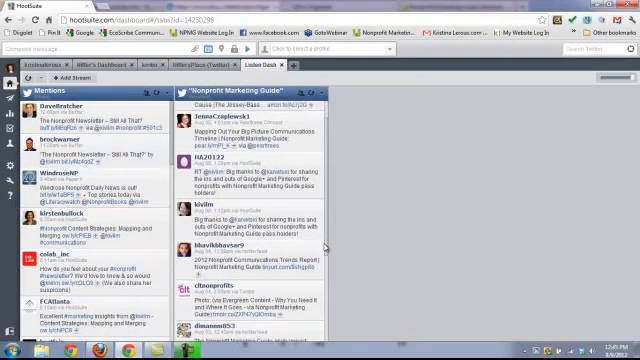
Scroll through the new "Nonprofit Marketing Guide" keyword stream's tweets
scroll("down", 3)
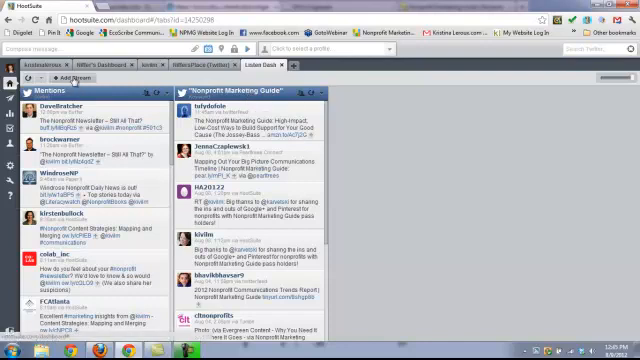
Add a Fundraising keyword stream to the Listen Dash tab
left_click(65, 77)
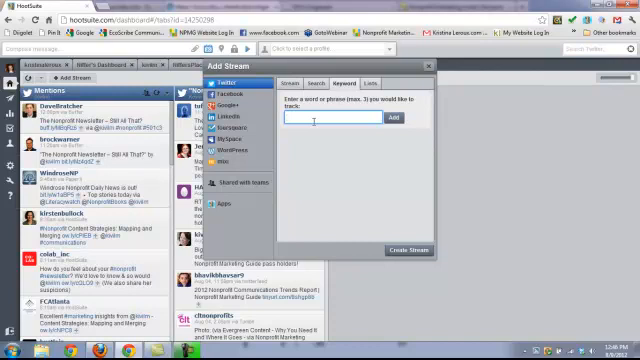
type("Fundraising")
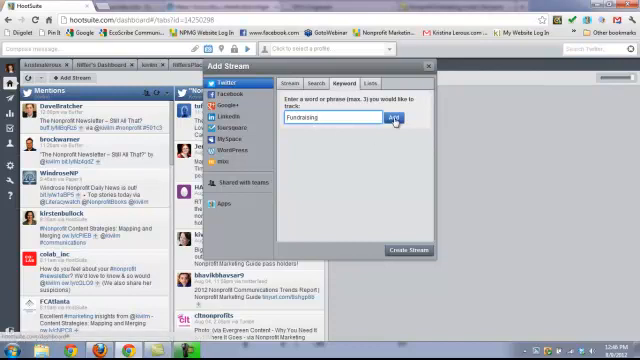
left_click(399, 124)
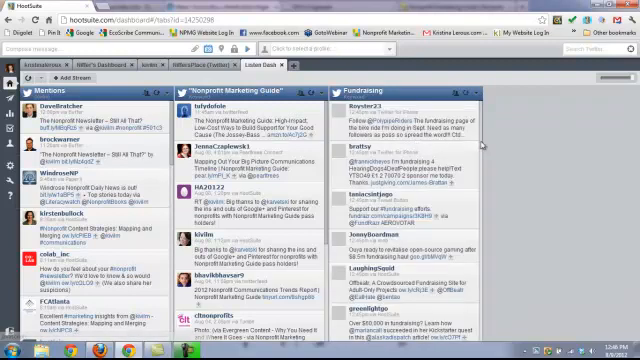
scroll("down", 3)
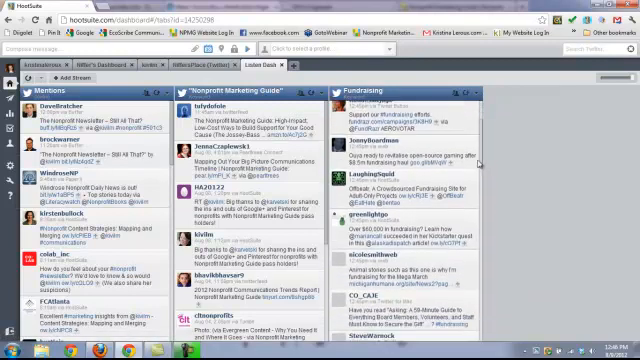
scroll("down", 3)
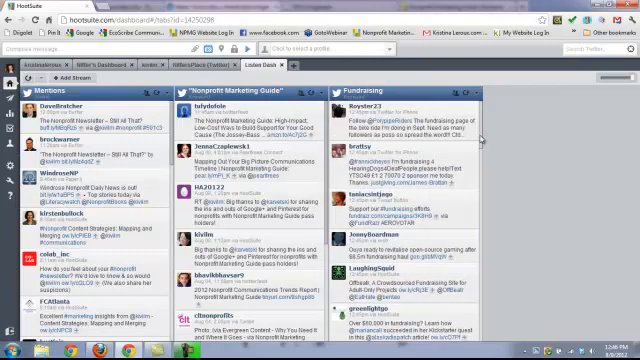
scroll("down", 3)
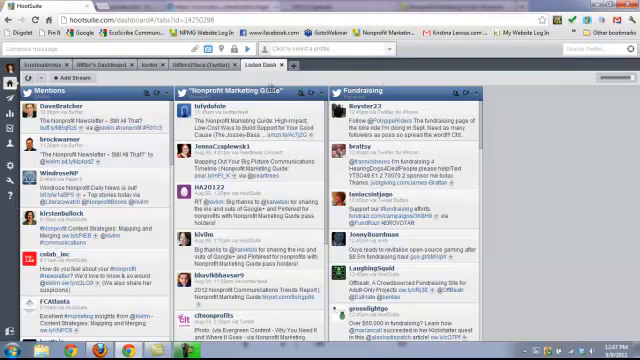
mouse_move(235, 96)
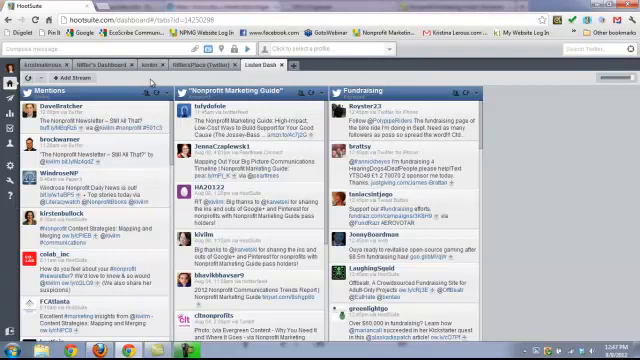
mouse_move(150, 80)
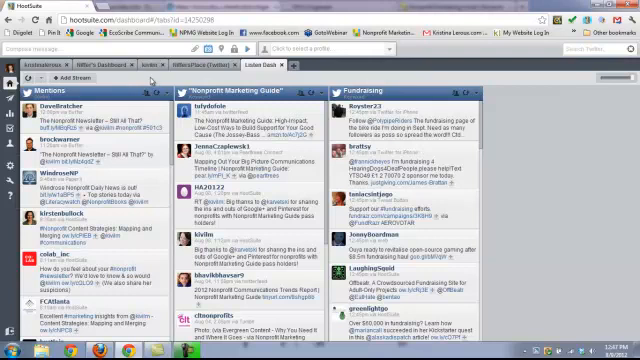